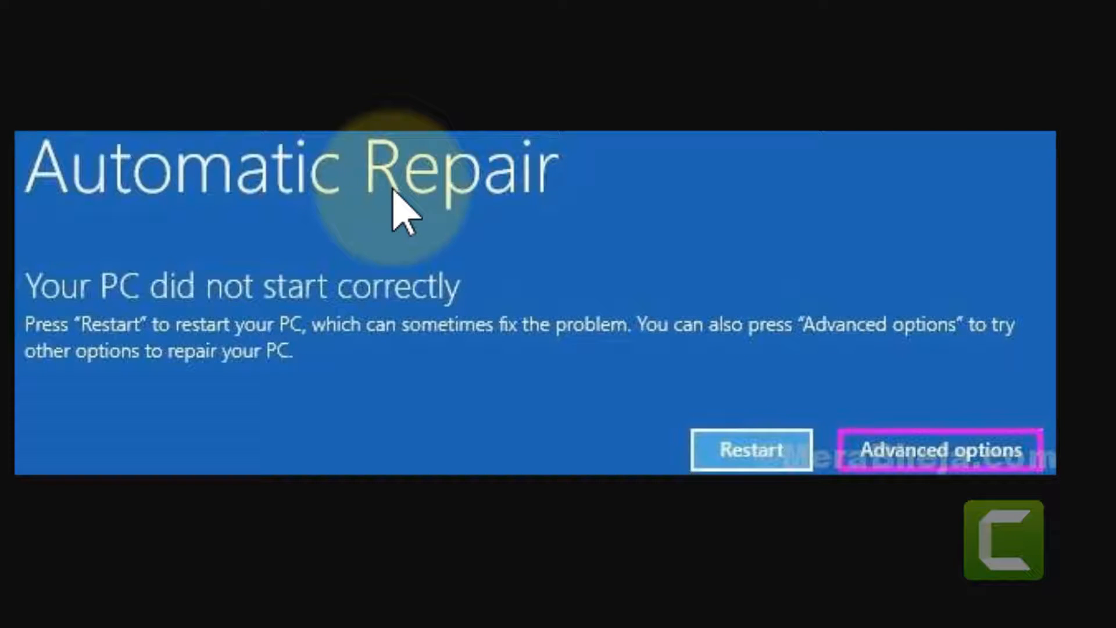
{"action": "mouse_move", "coordinate": [383, 369]}
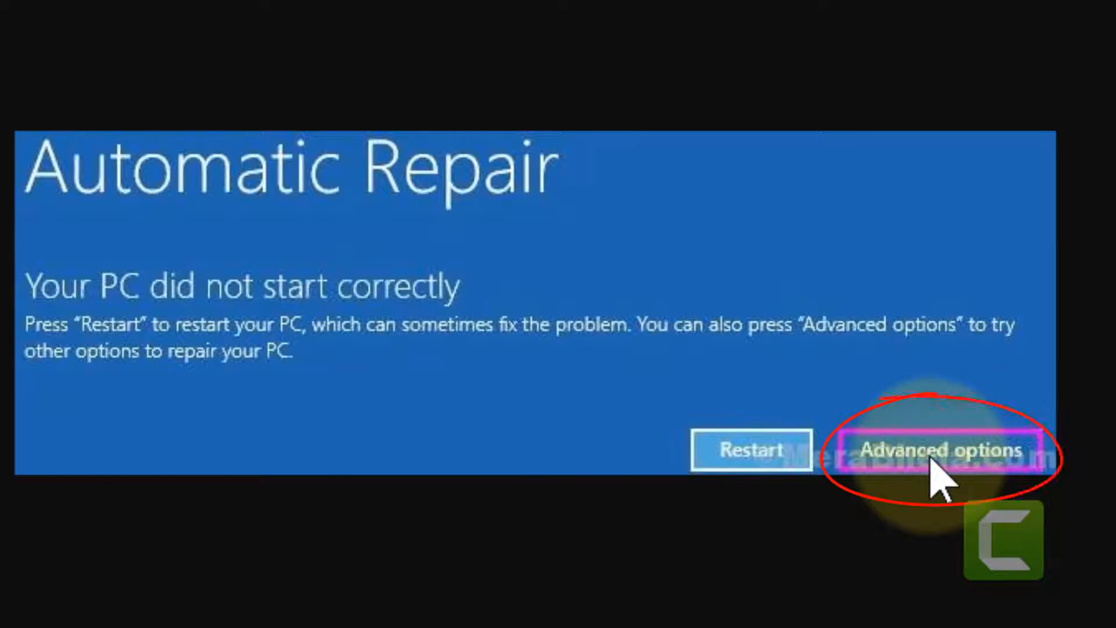
Go through Advanced options > Troubleshoot > Advanced options > Startup Settings and restart into the startup list.
{"action": "left_click", "coordinate": [937, 449]}
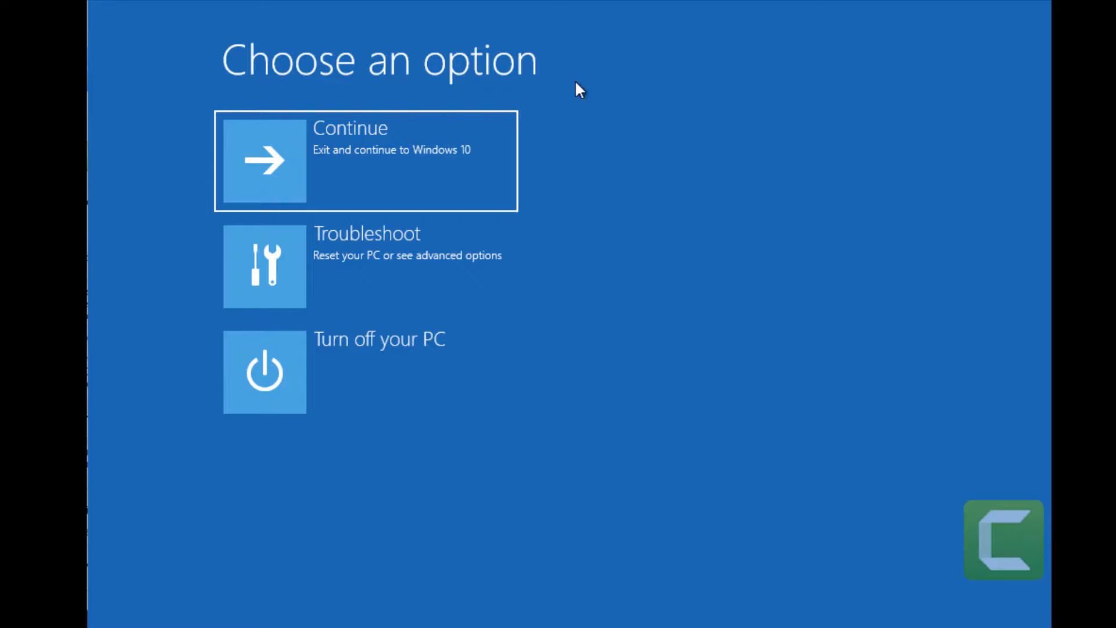
{"action": "mouse_move", "coordinate": [443, 388]}
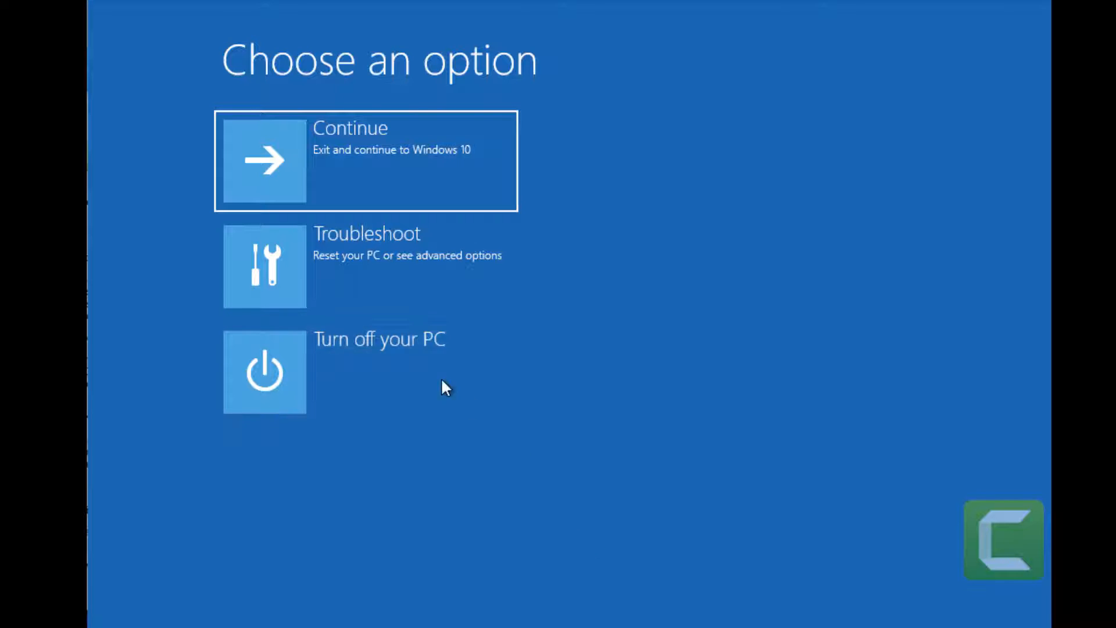
{"action": "mouse_move", "coordinate": [377, 297]}
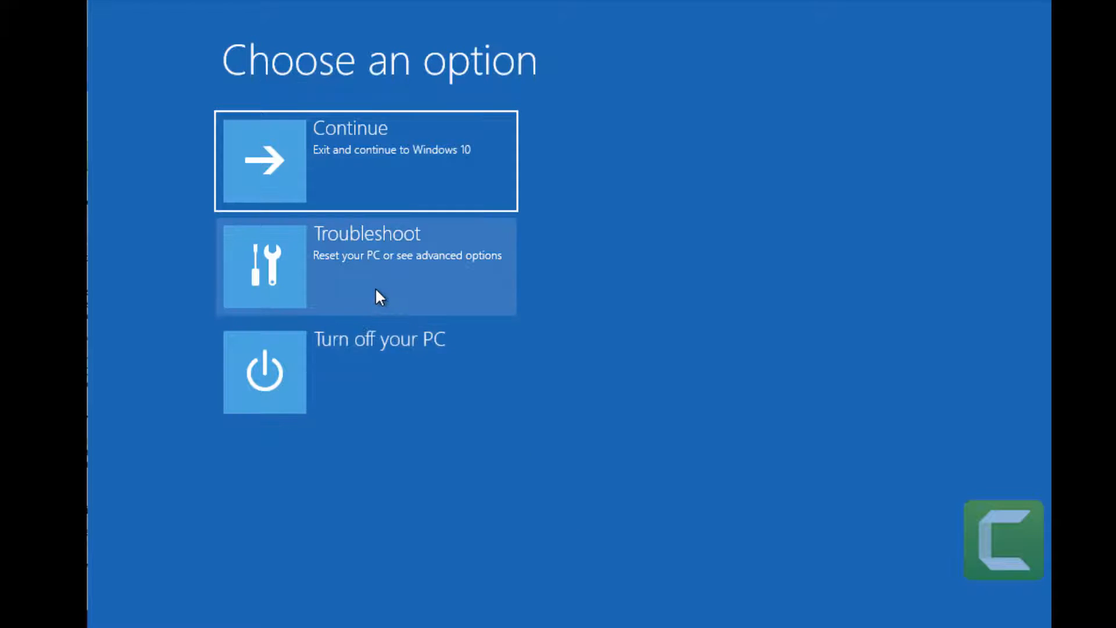
{"action": "left_click", "coordinate": [365, 265]}
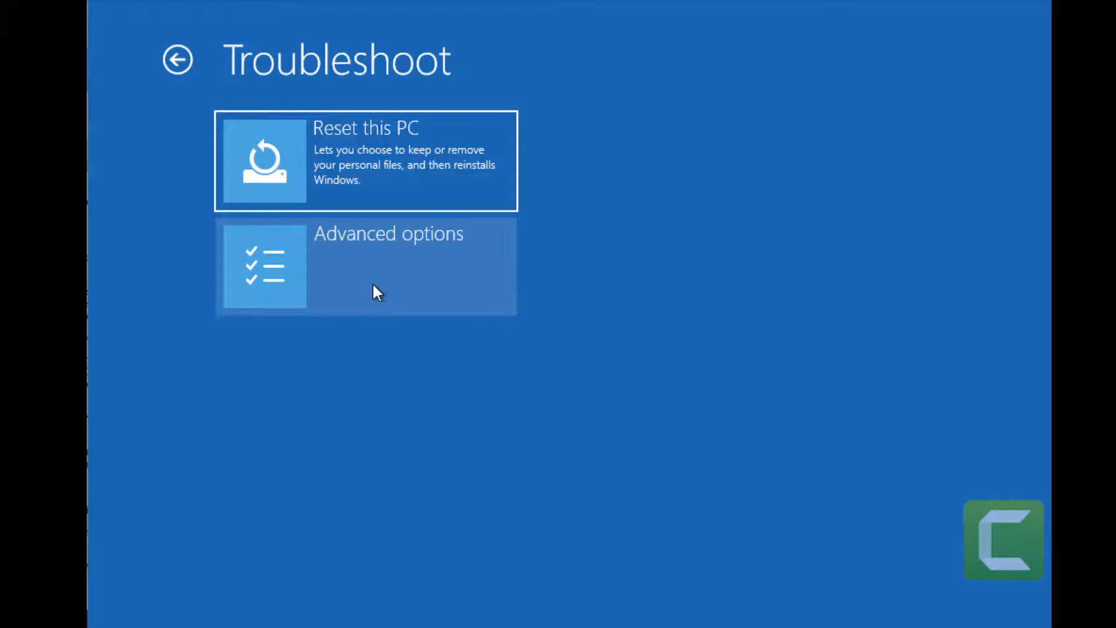
{"action": "left_click", "coordinate": [367, 265]}
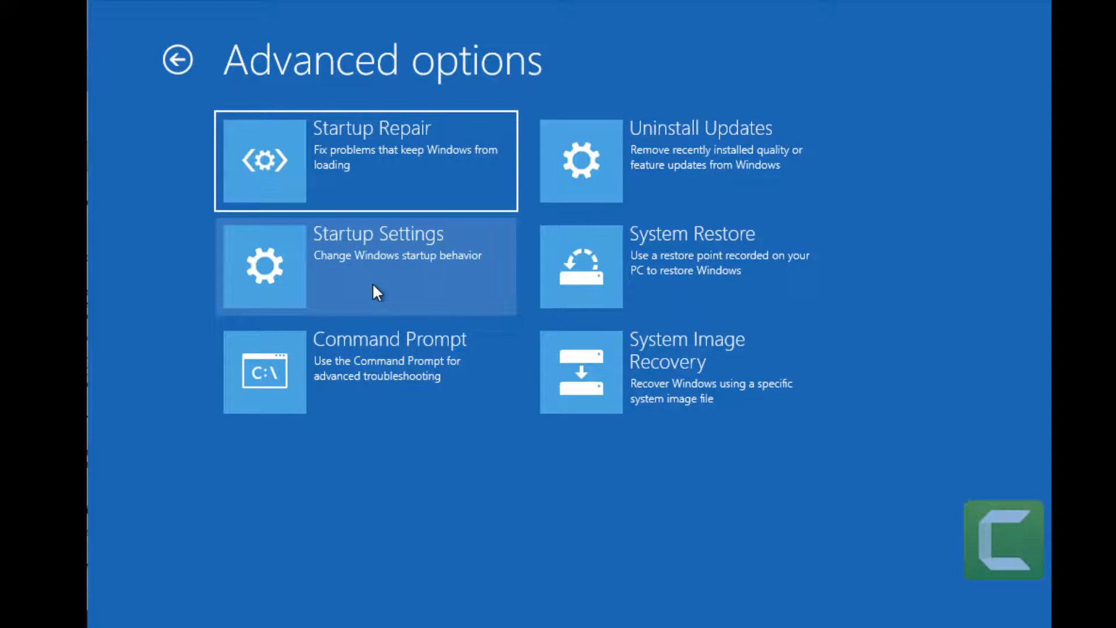
{"action": "left_click", "coordinate": [366, 265]}
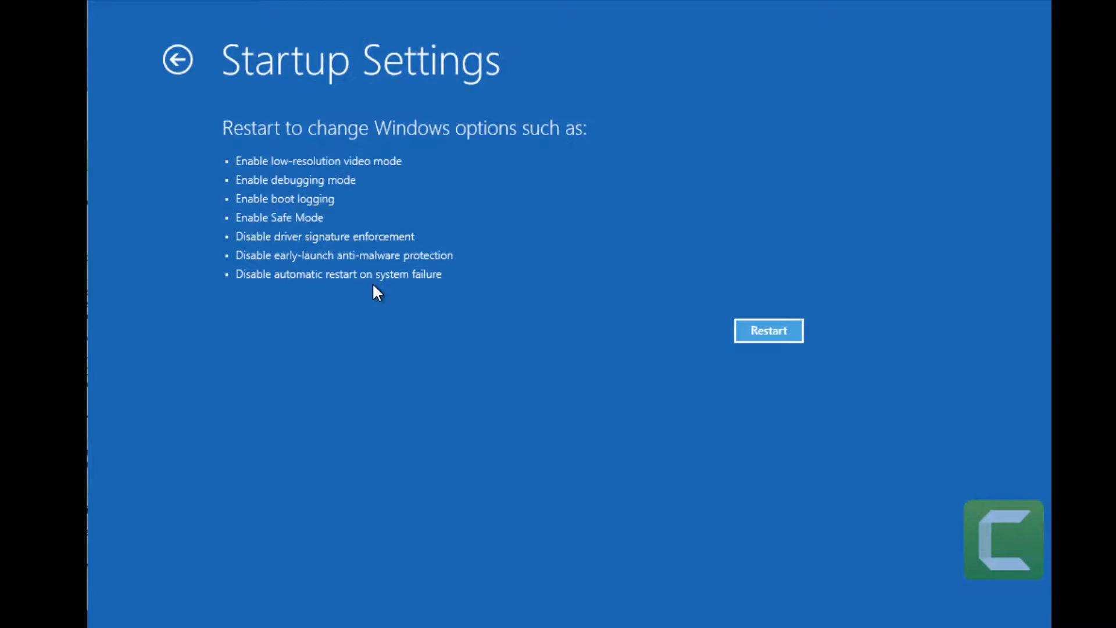
{"action": "mouse_move", "coordinate": [768, 330]}
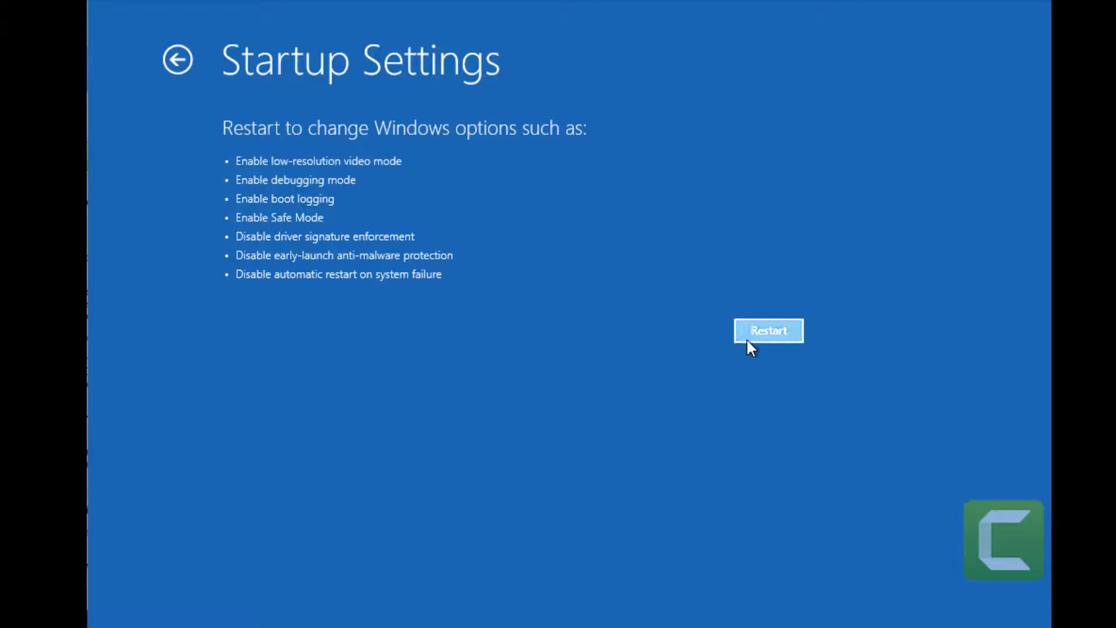
{"action": "left_click", "coordinate": [768, 331]}
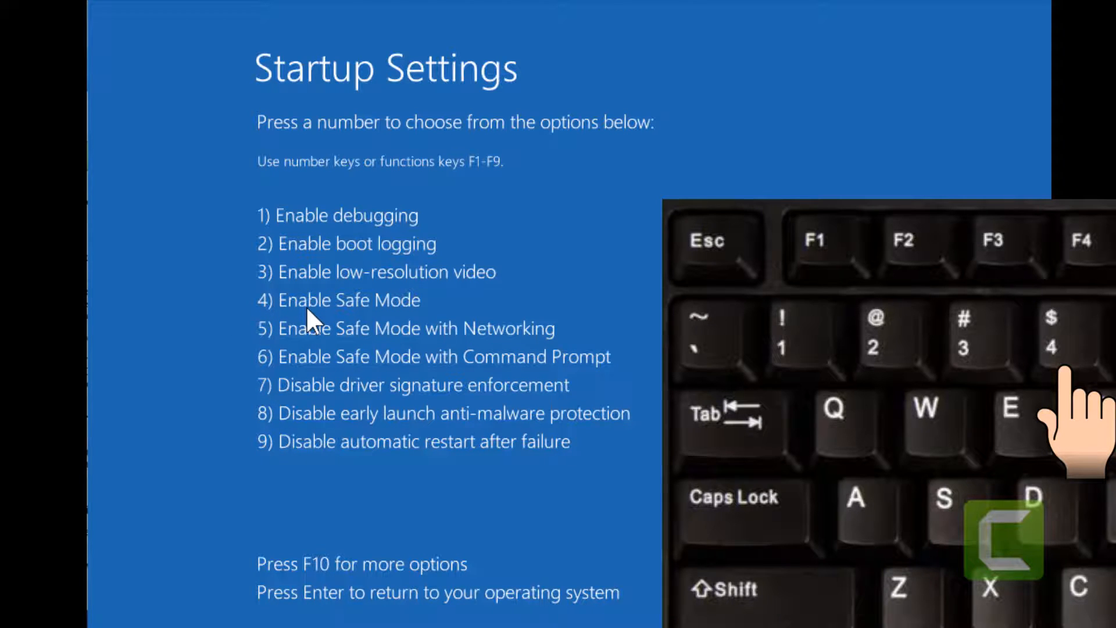
{"action": "mouse_move", "coordinate": [410, 268]}
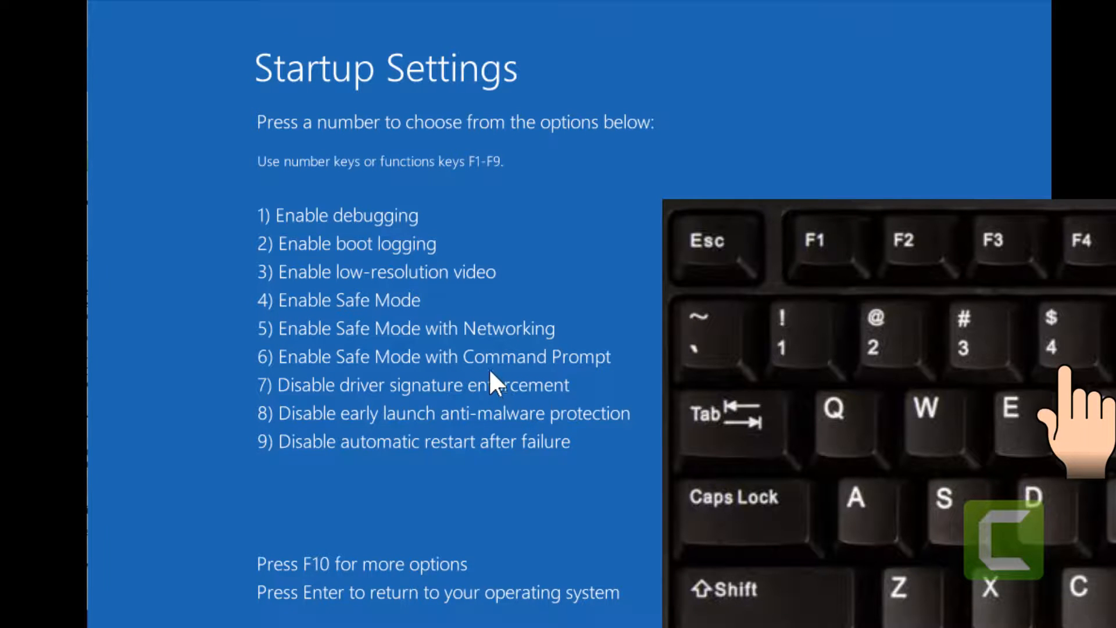
Choose option 4 to boot into Safe Mode and begin a taskbar search for Device Manager.
{"action": "key", "text": "4"}
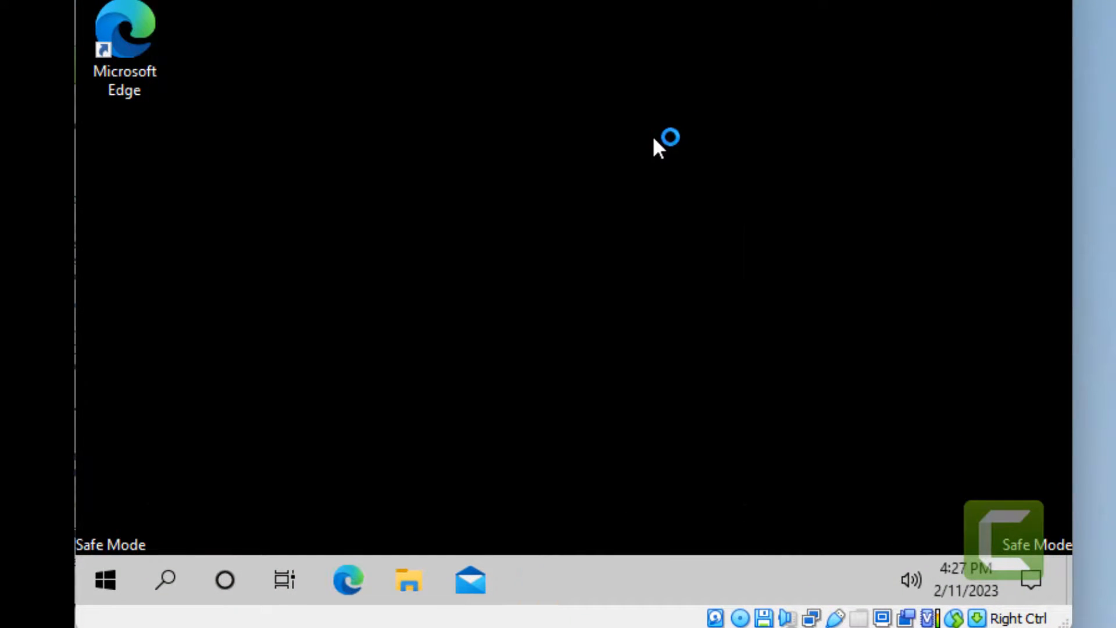
{"action": "mouse_move", "coordinate": [246, 516]}
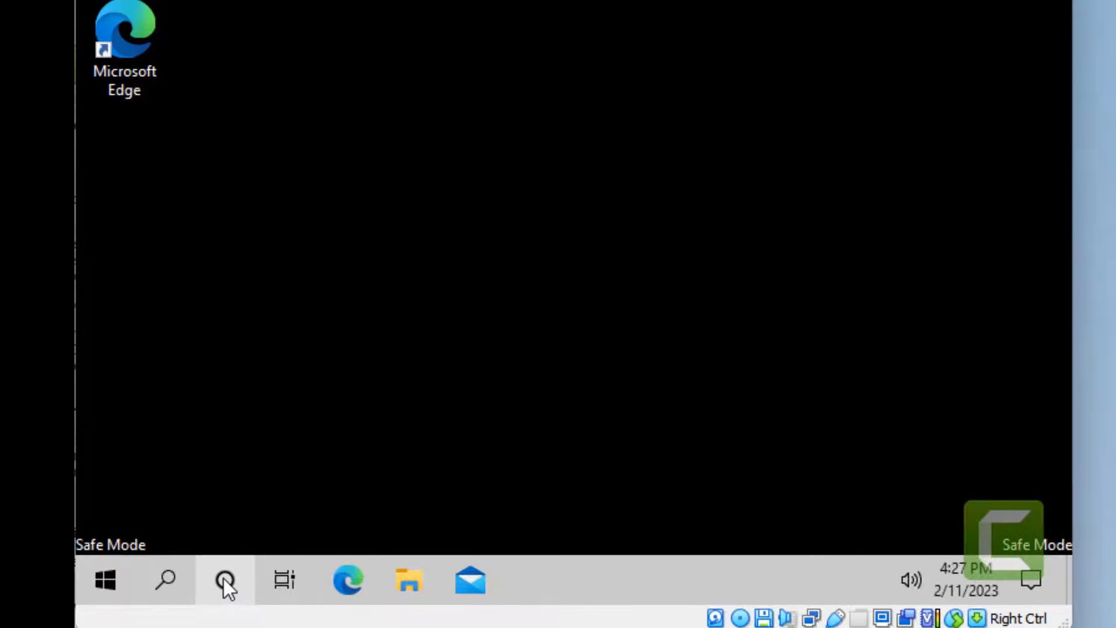
{"action": "left_click", "coordinate": [165, 579]}
{"action": "type", "text": "device Manager"}
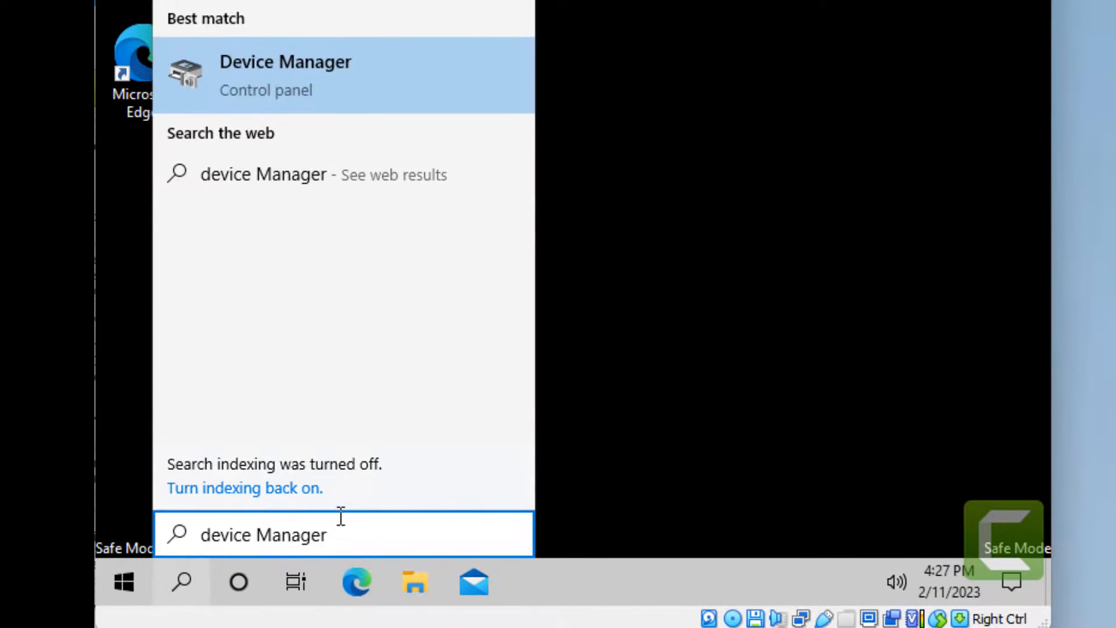
In Device Manager, select VirtualBox Graphics Adapter (WDDM) under Display adapters.
{"action": "left_click", "coordinate": [284, 74]}
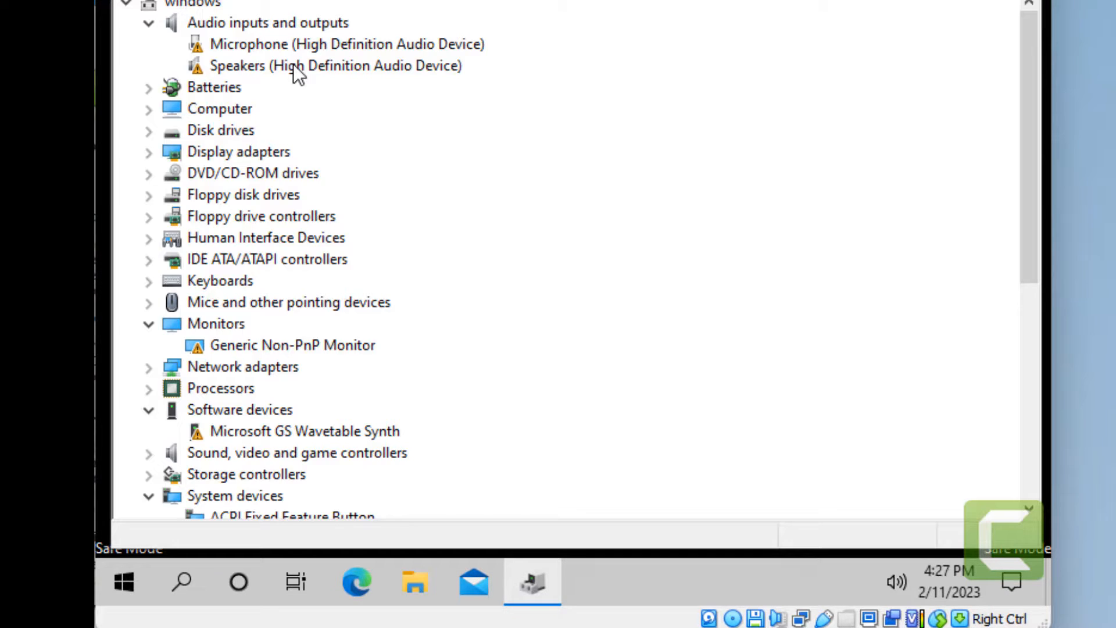
{"action": "left_click", "coordinate": [148, 151]}
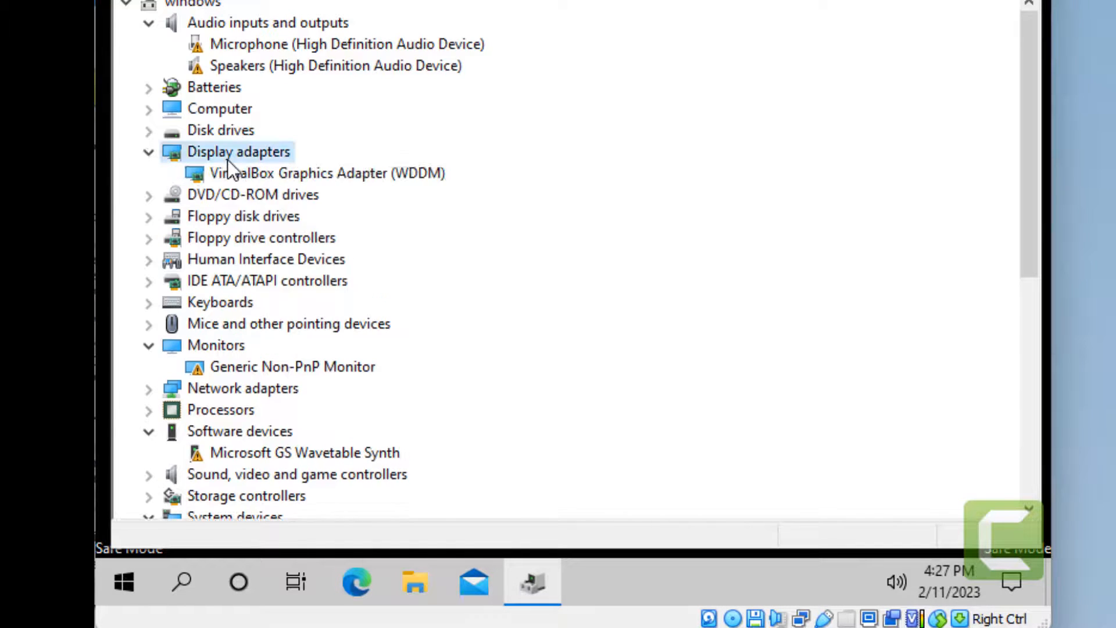
{"action": "left_click", "coordinate": [327, 174]}
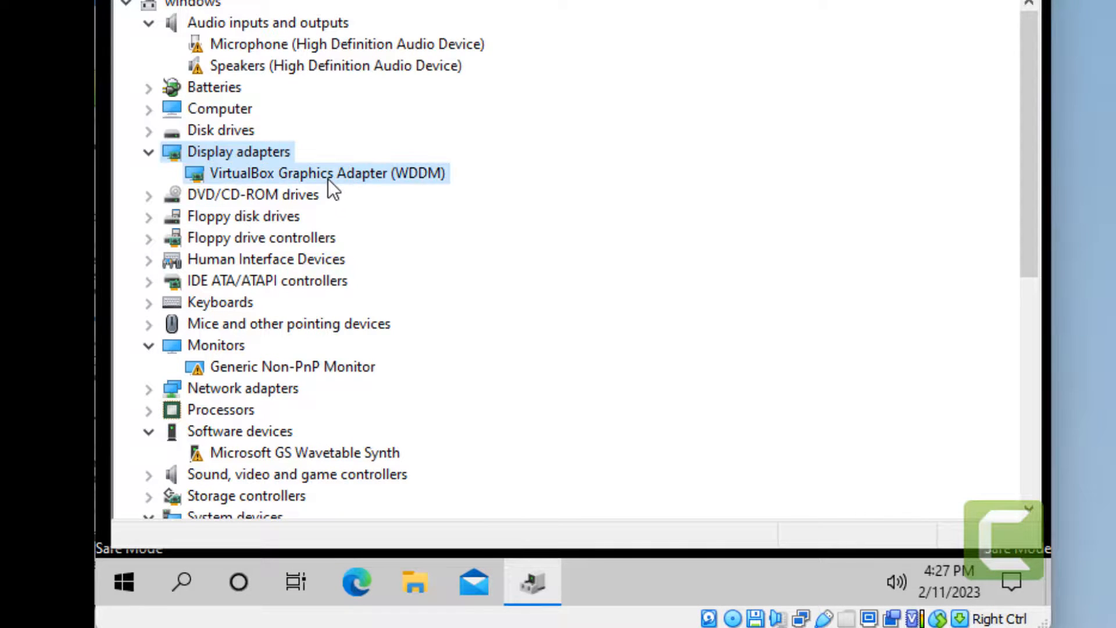
{"action": "right_click", "coordinate": [326, 174]}
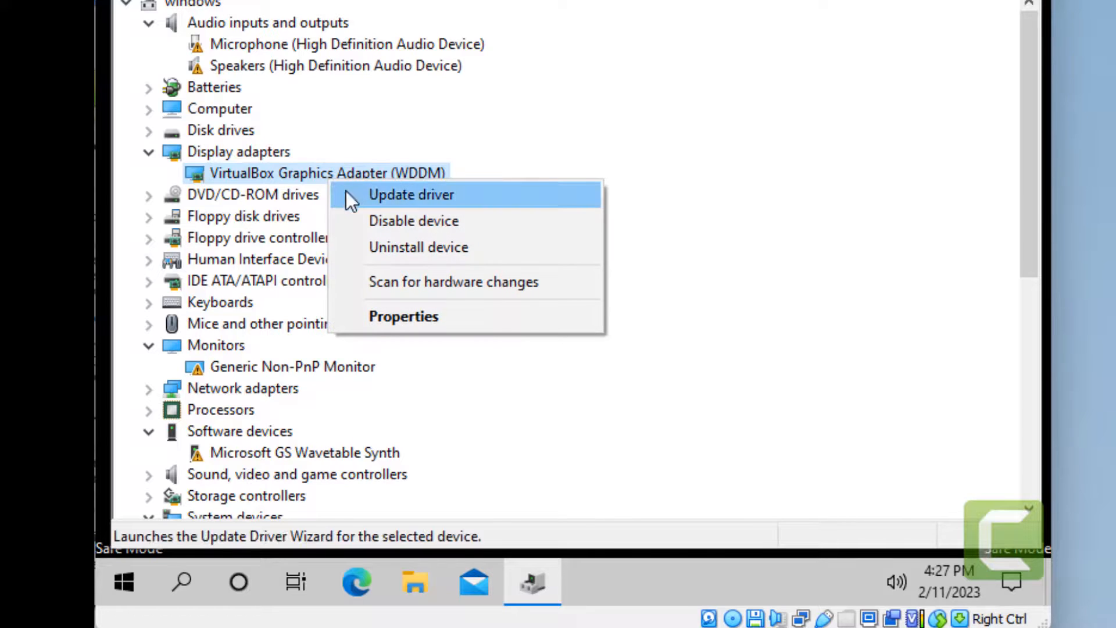
Uninstall the adapter with 'Delete the driver software for this device' ticked.
{"action": "left_click", "coordinate": [418, 246]}
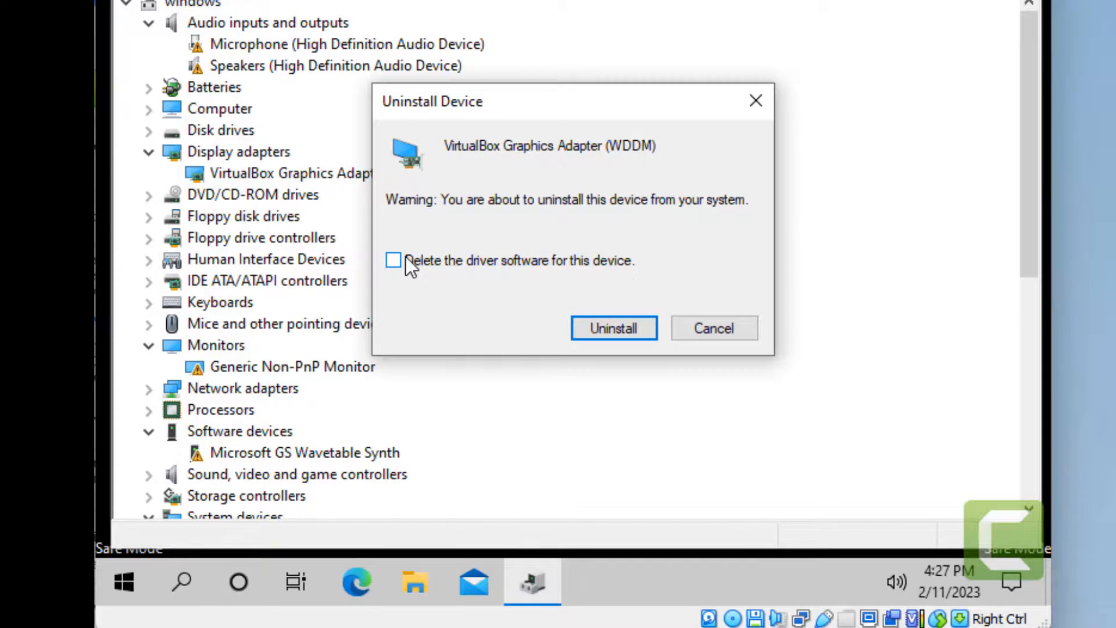
{"action": "mouse_move", "coordinate": [408, 267]}
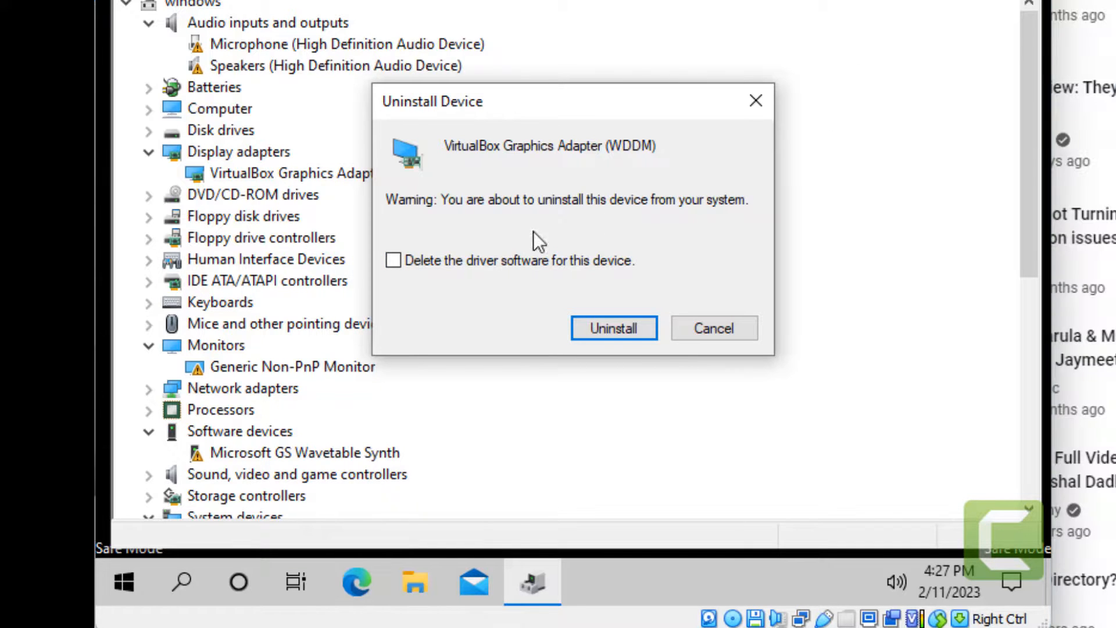
{"action": "left_click", "coordinate": [393, 260]}
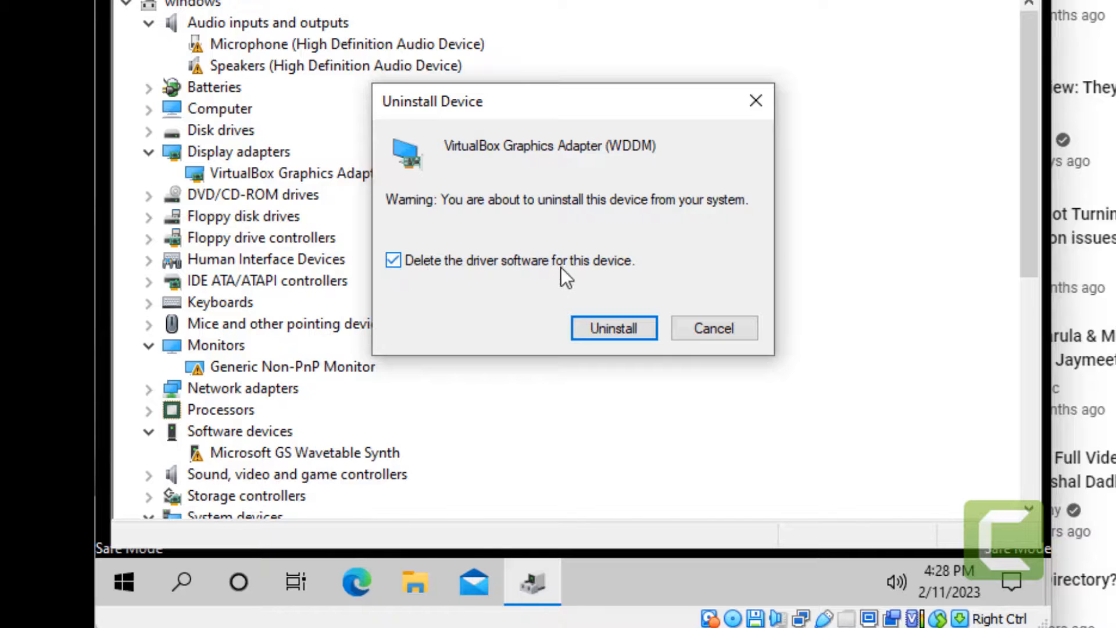
{"action": "left_click", "coordinate": [613, 328]}
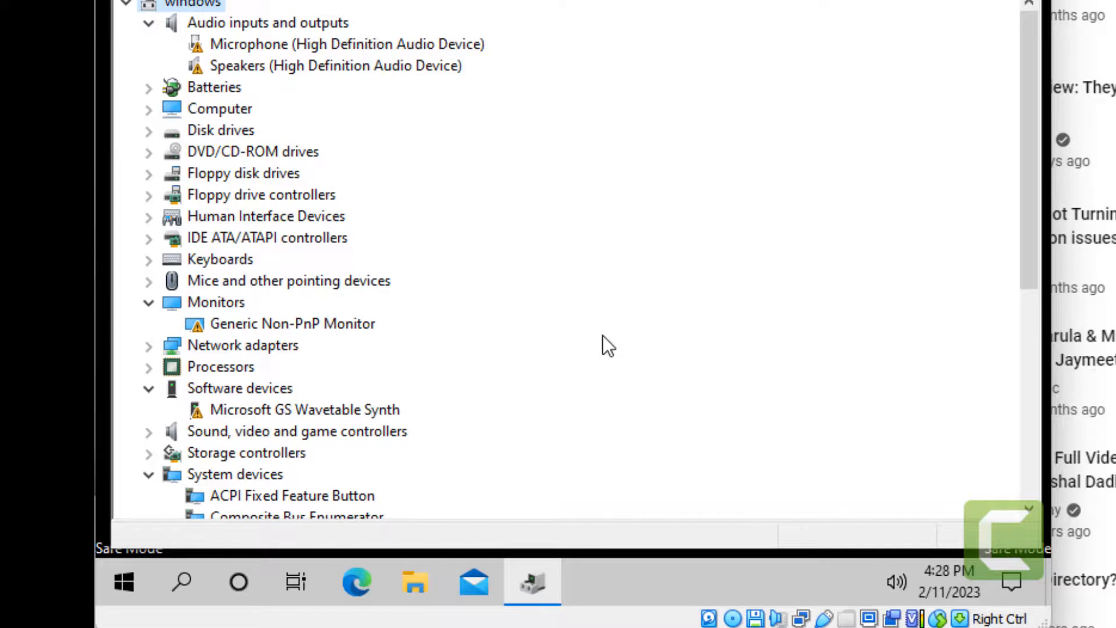
Search for msconfig and launch System Configuration.
{"action": "left_click", "coordinate": [182, 581]}
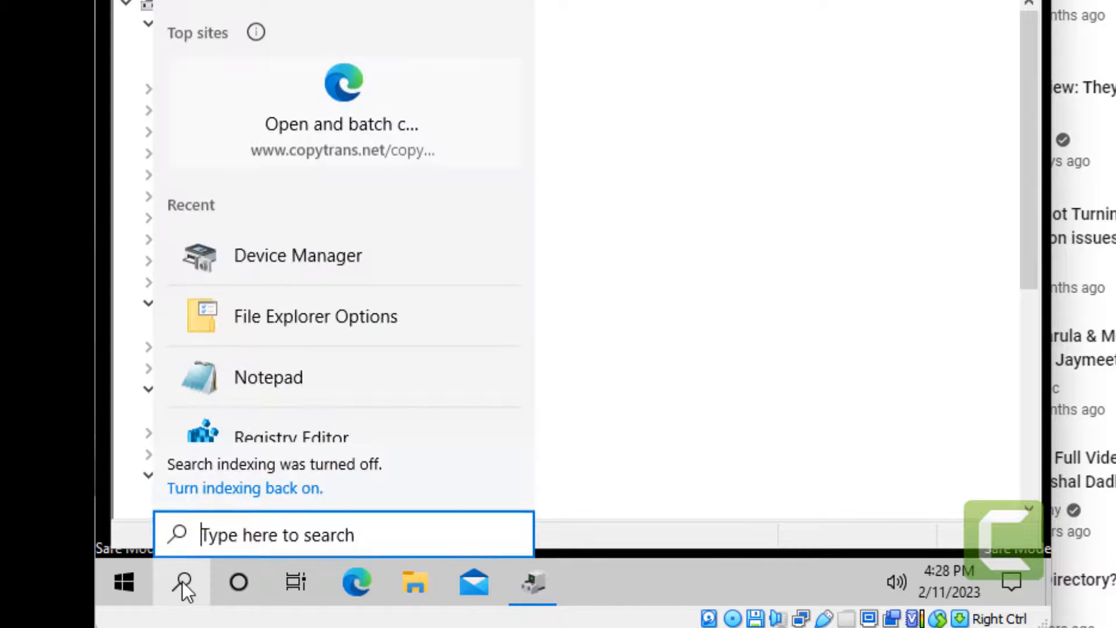
{"action": "type", "text": "m"}
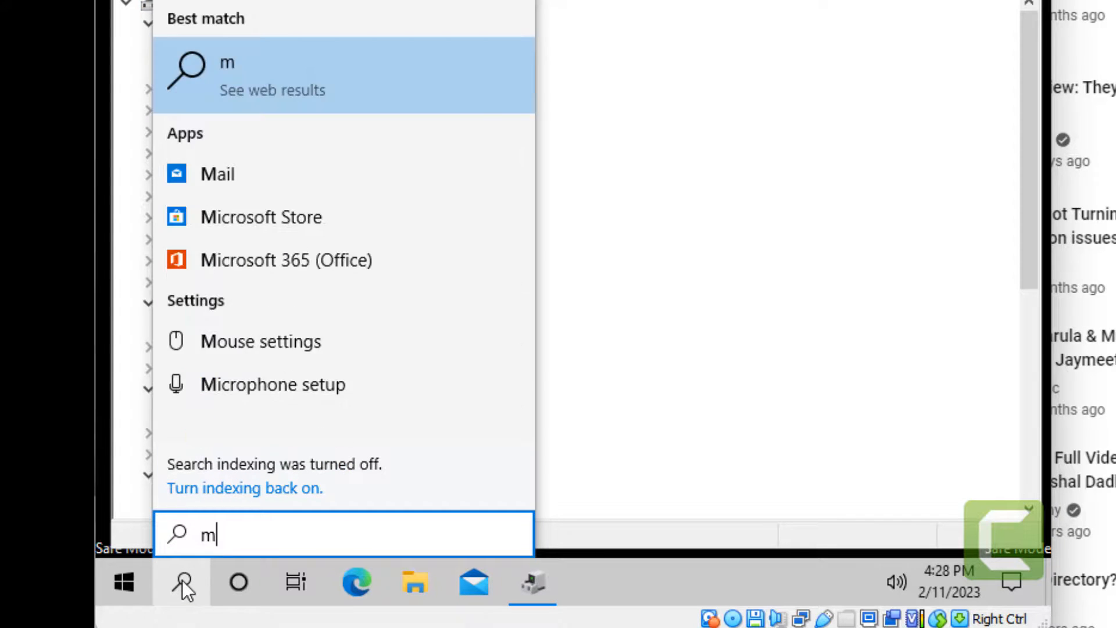
{"action": "type", "text": "scon"}
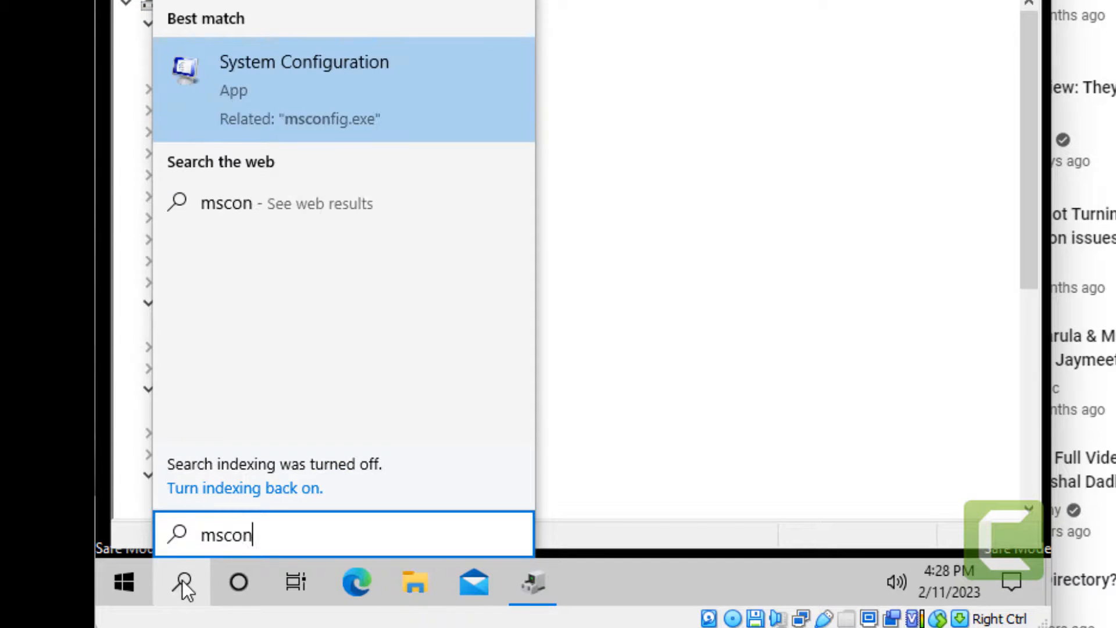
{"action": "type", "text": "fig"}
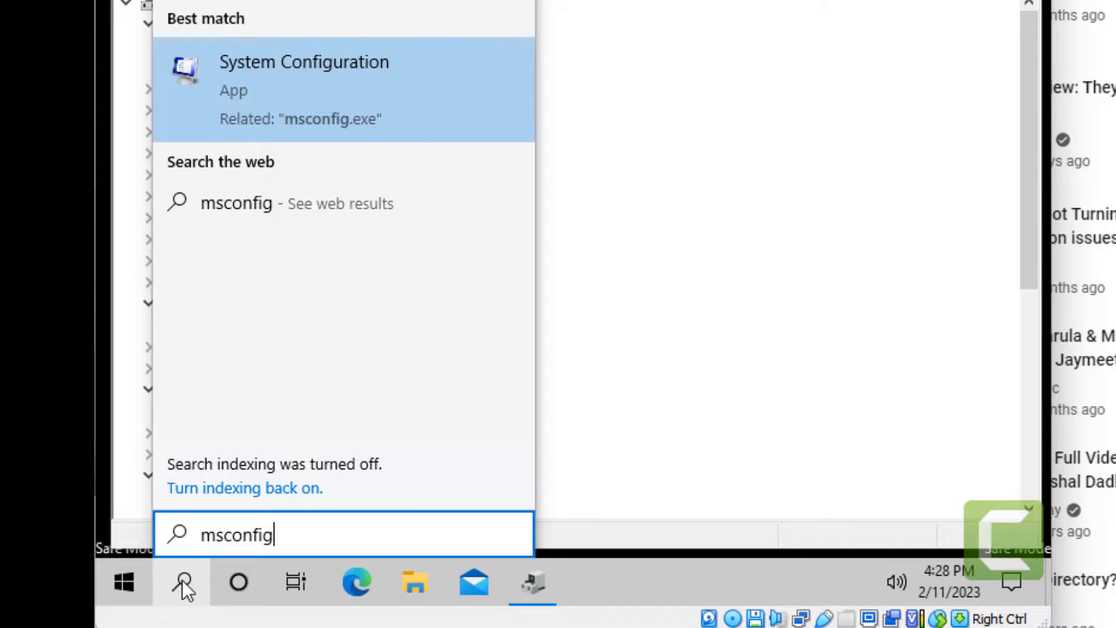
{"action": "triple_click", "coordinate": [238, 534]}
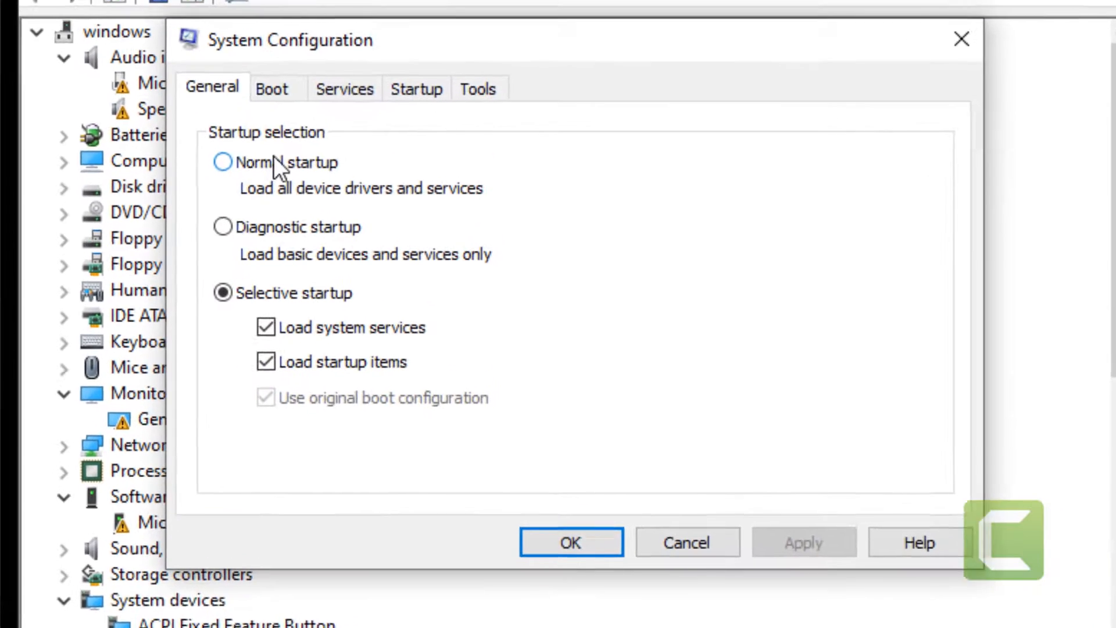
Select Normal startup on the General tab and confirm with OK.
{"action": "left_click", "coordinate": [223, 163]}
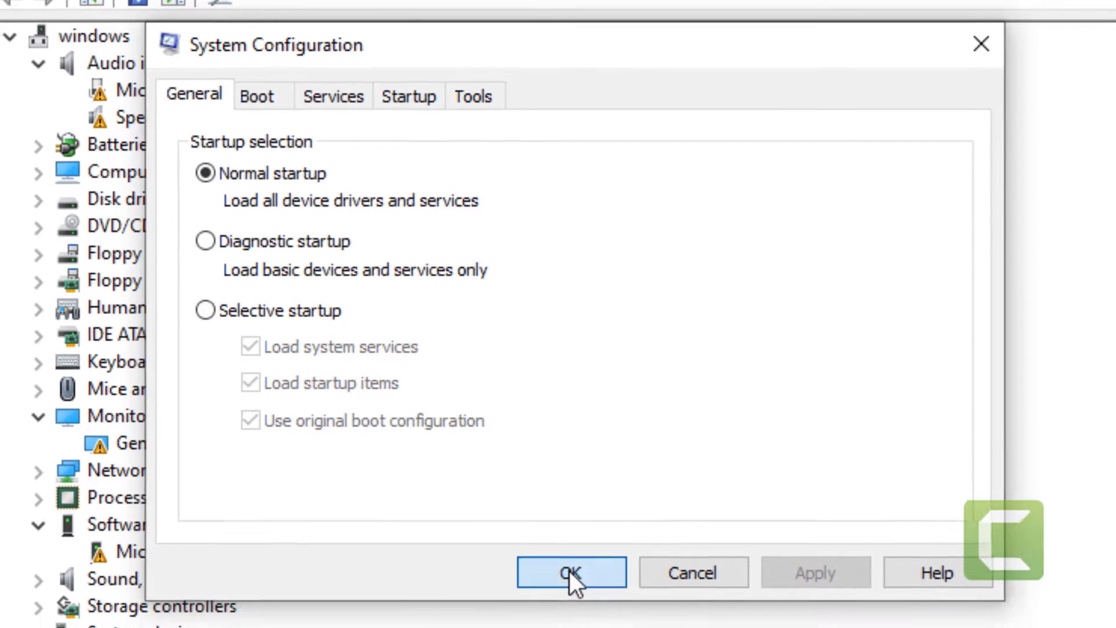
{"action": "left_click", "coordinate": [570, 573]}
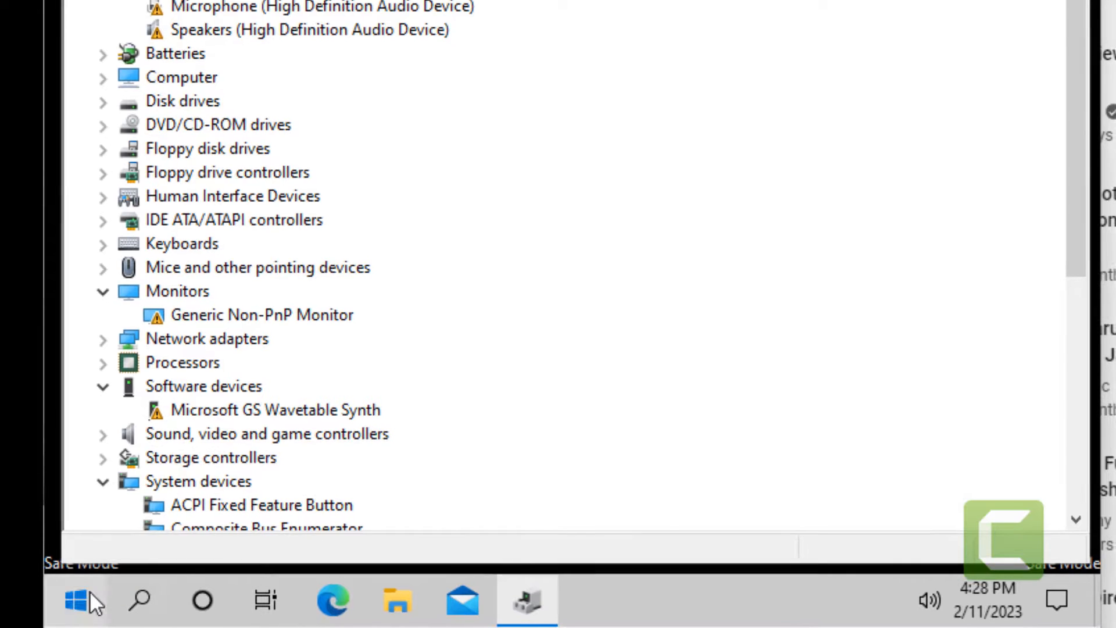
Restart the PC normally, then search 'de' and launch Device Manager.
{"action": "left_click", "coordinate": [78, 600]}
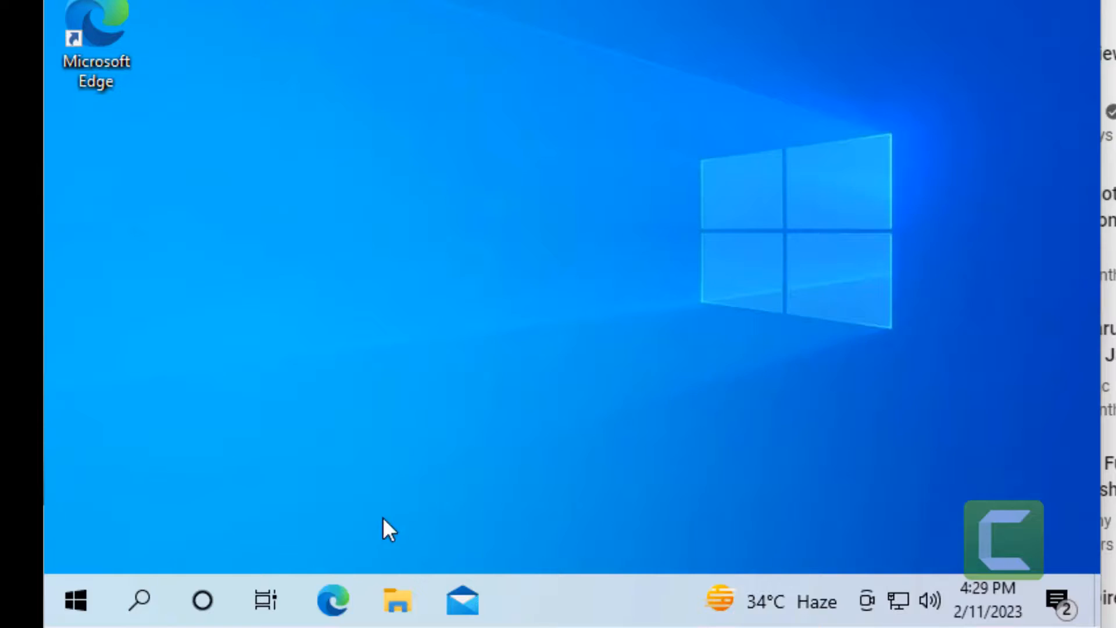
{"action": "left_click", "coordinate": [138, 600]}
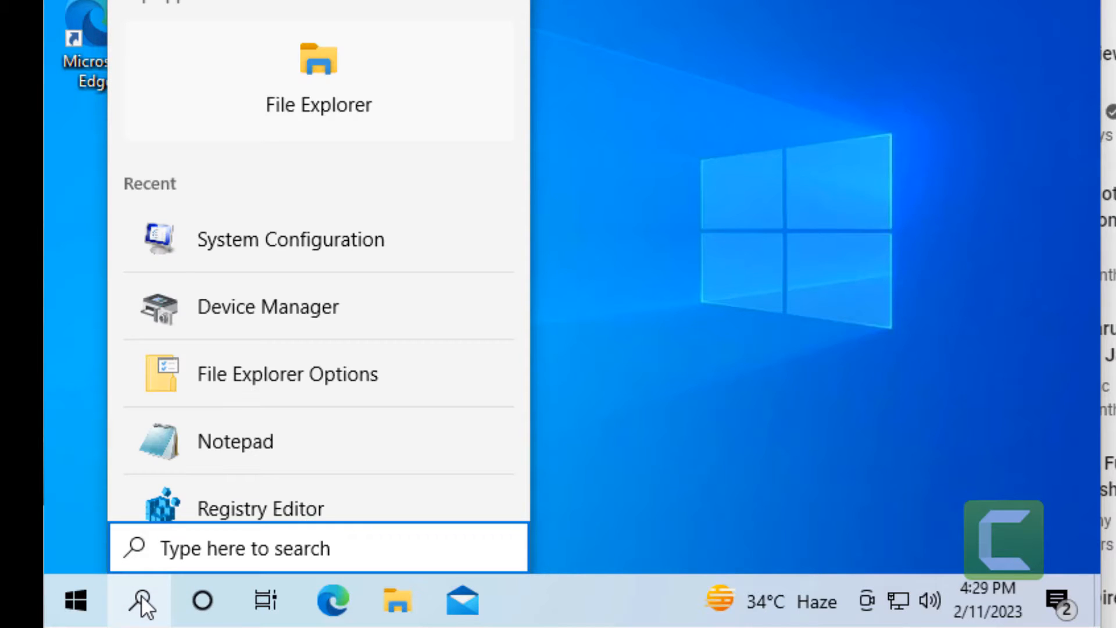
{"action": "type", "text": "de"}
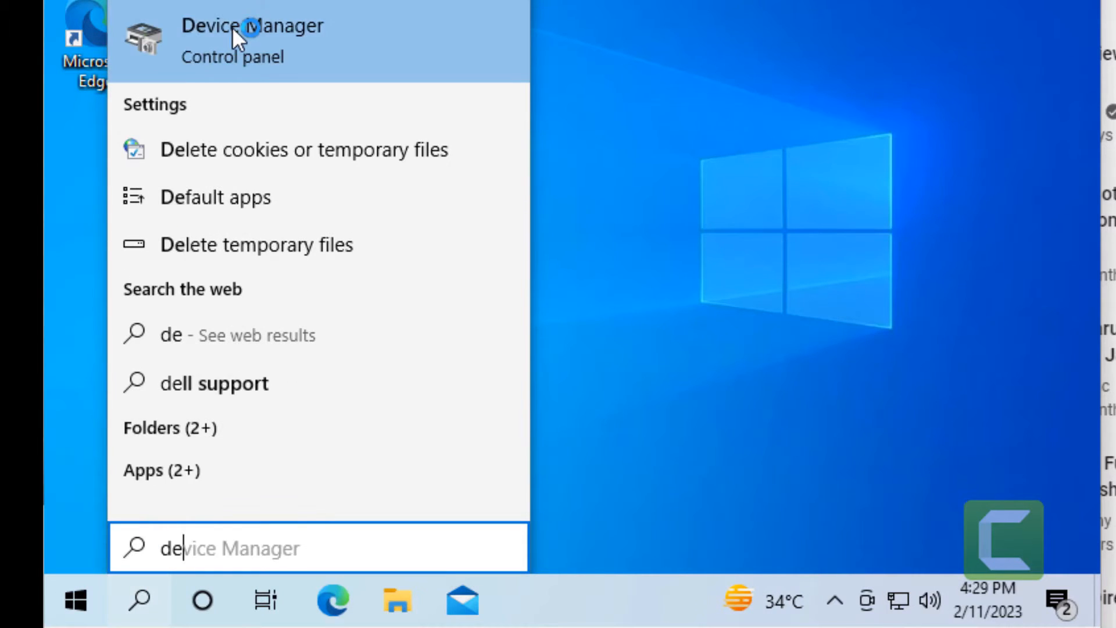
{"action": "left_click", "coordinate": [252, 40]}
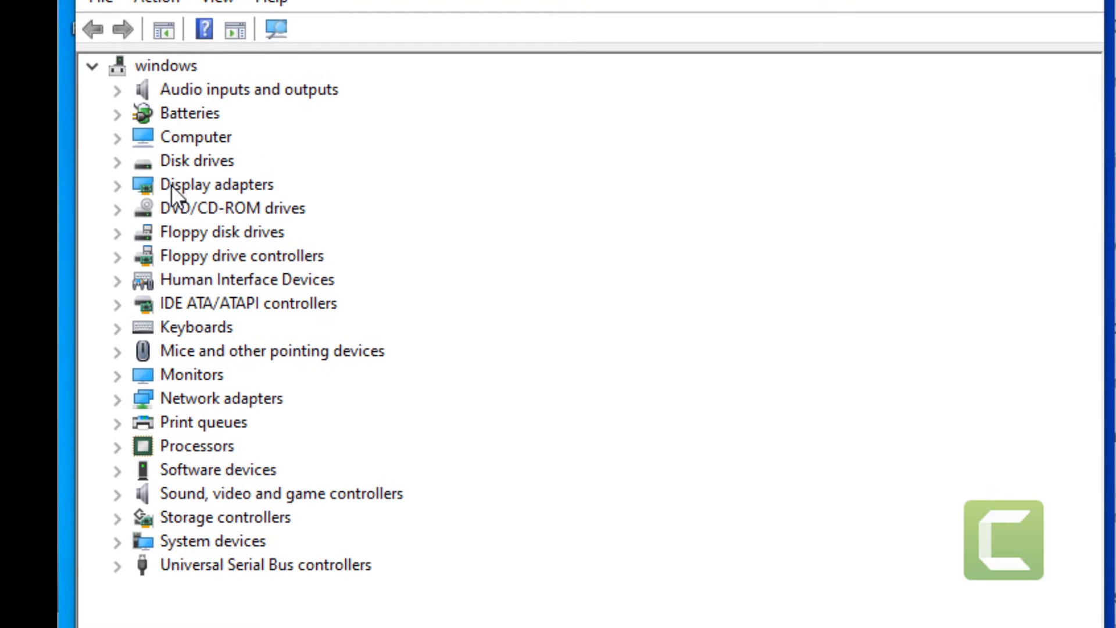
Expand Display adapters to show Microsoft Basic Display Adapter as the current device.
{"action": "left_click", "coordinate": [117, 184]}
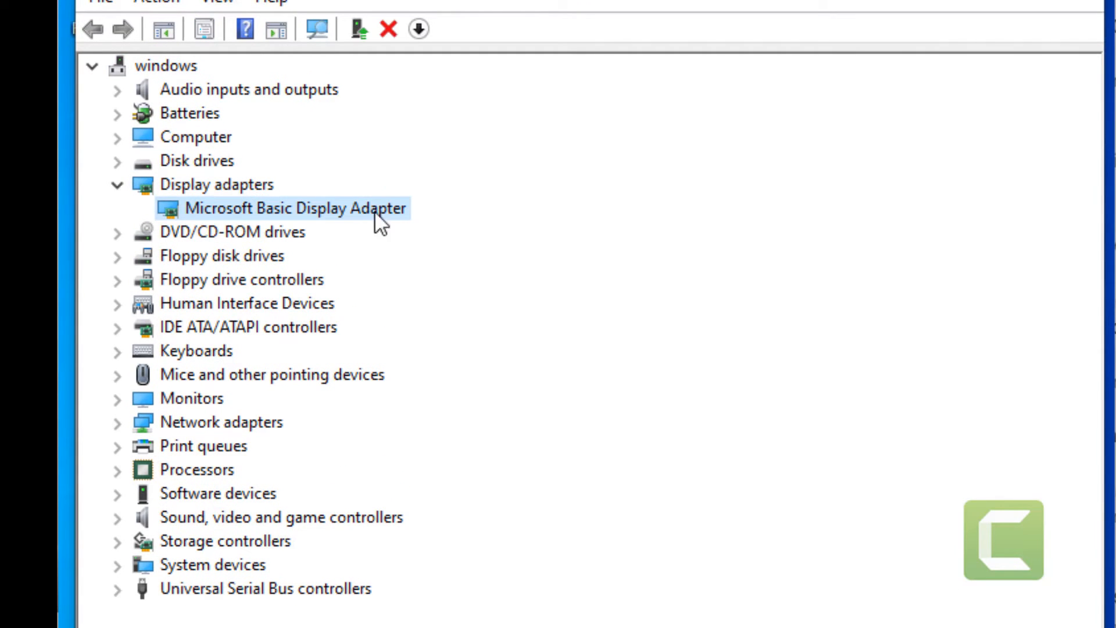
{"action": "mouse_move", "coordinate": [1047, 43]}
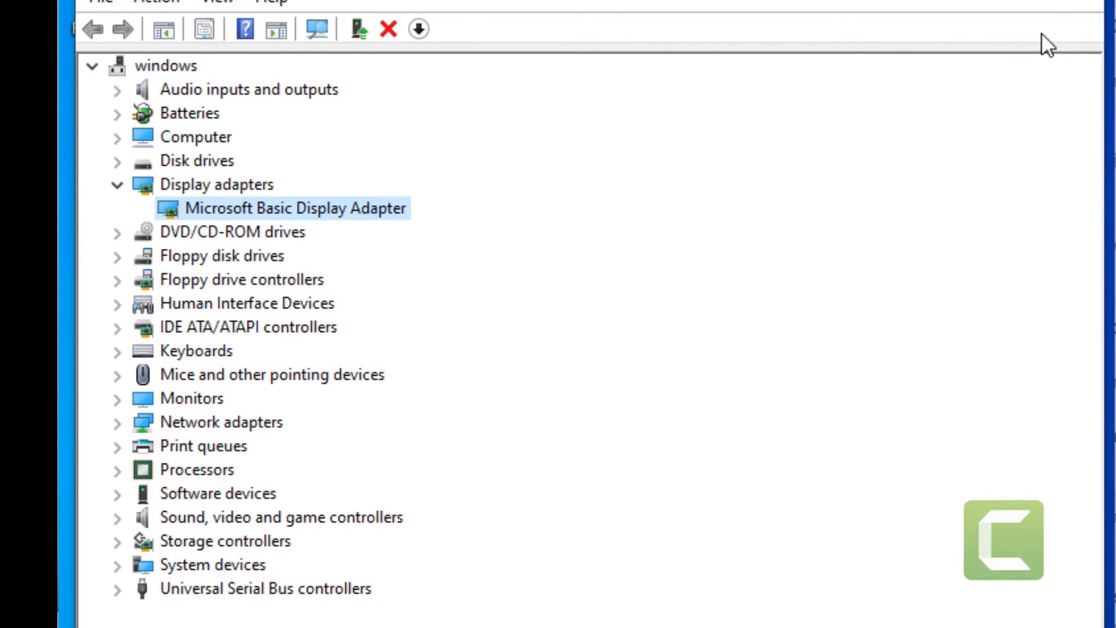